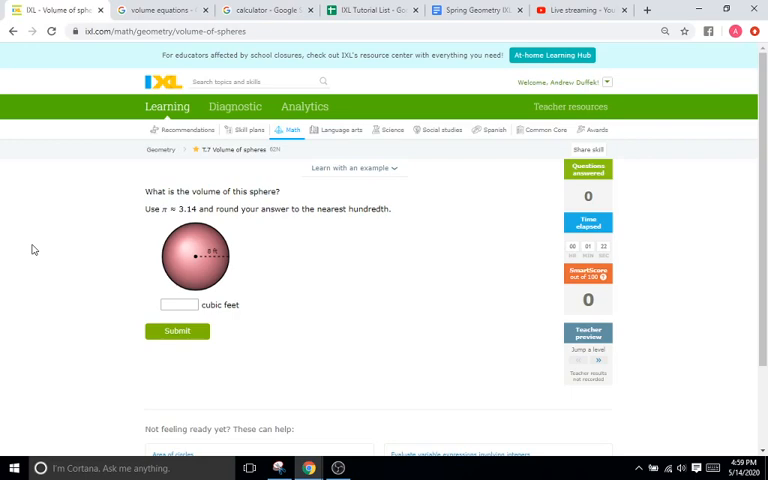
- Consult the volume formulas image, then snip the 8 ft sphere question
left_click(150, 10)
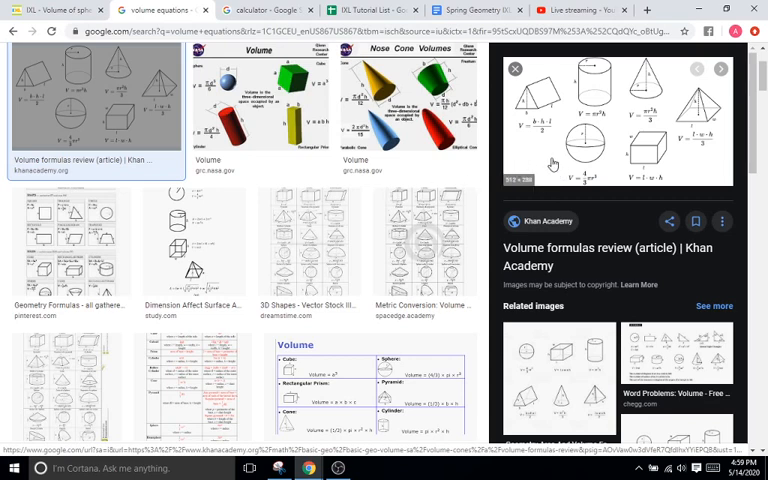
mouse_move(598, 158)
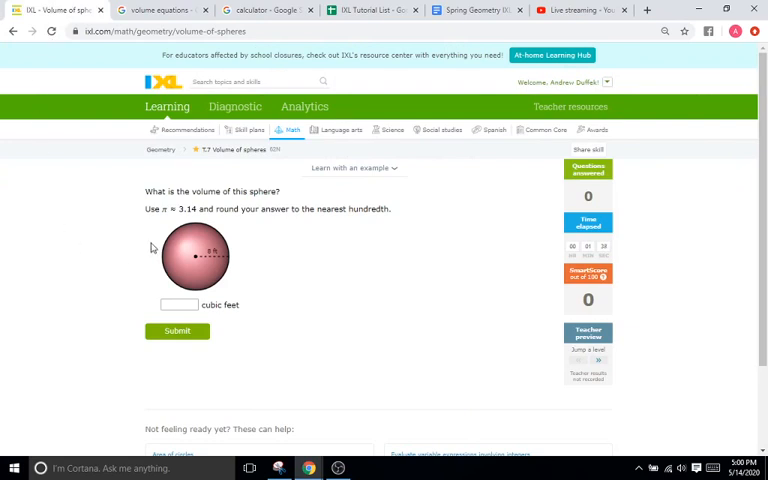
mouse_move(257, 265)
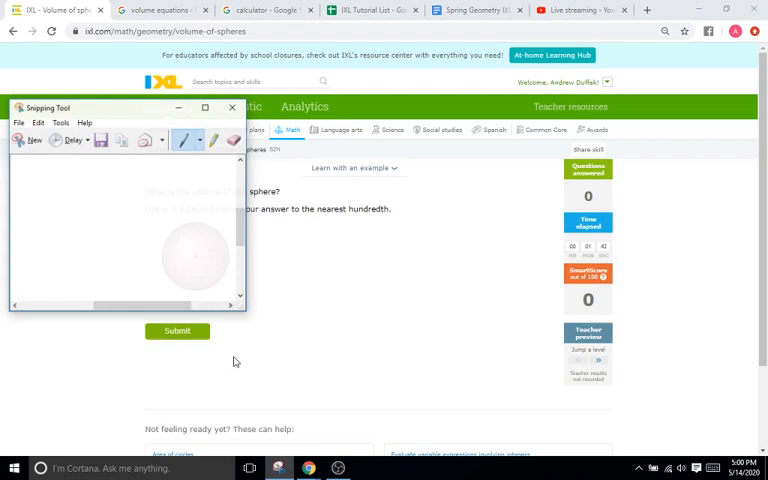
left_click(232, 107)
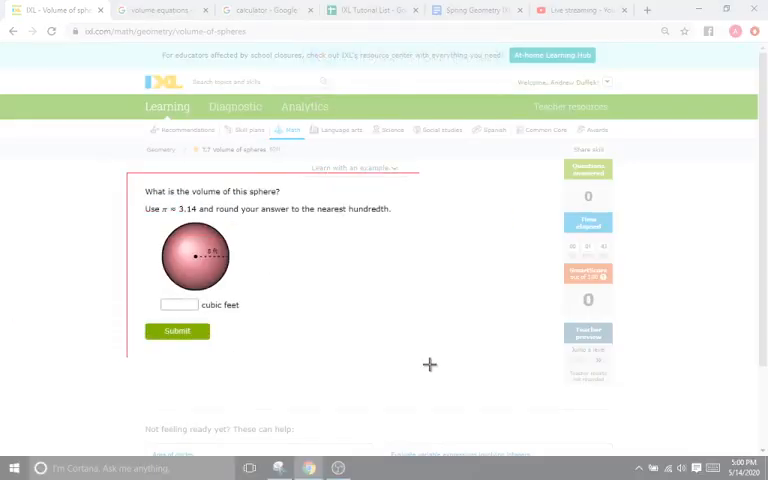
left_click(278, 467)
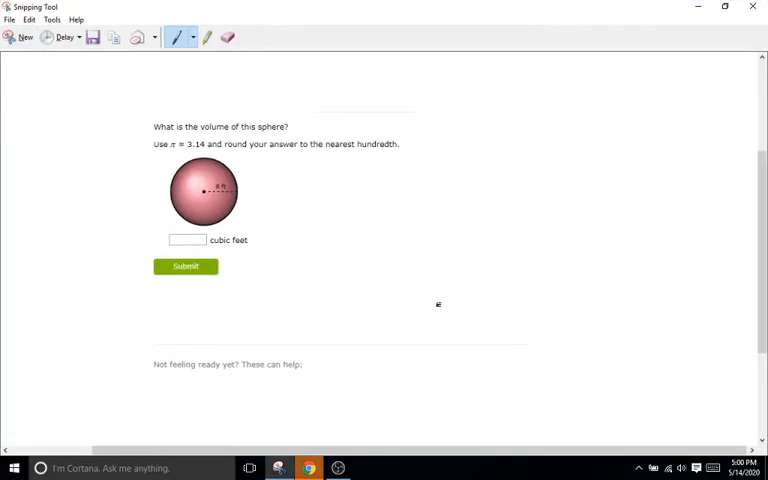
mouse_move(430, 277)
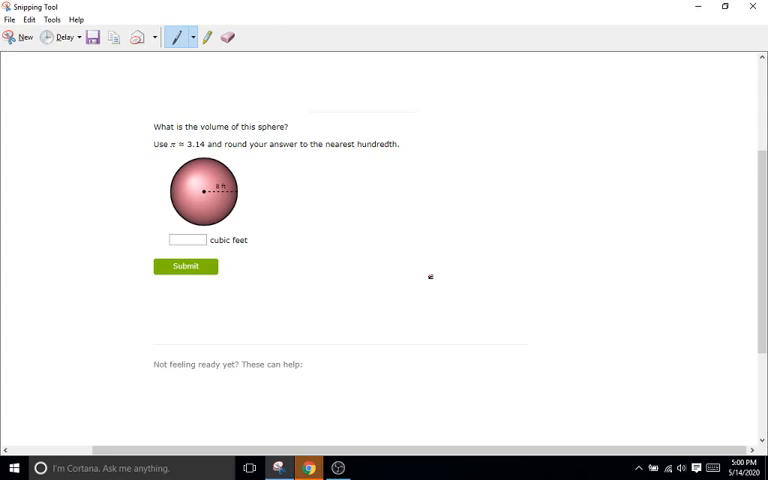
- Handwrite V = 4/3 πr³ on the snip and substitute 3.14 and 8 beneath it
left_click_drag(328, 190, 338, 178)
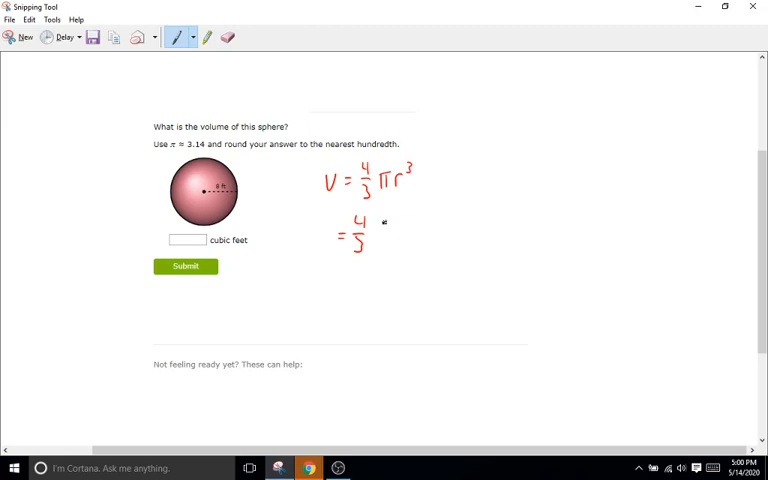
left_click_drag(375, 225, 385, 238)
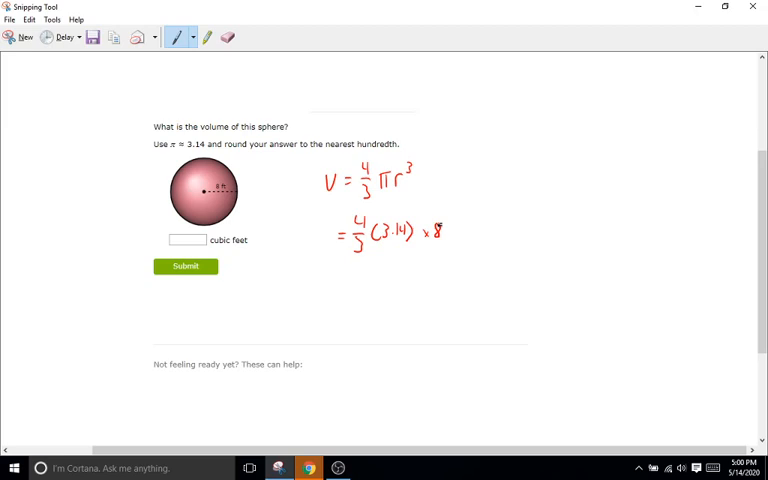
left_click(448, 222)
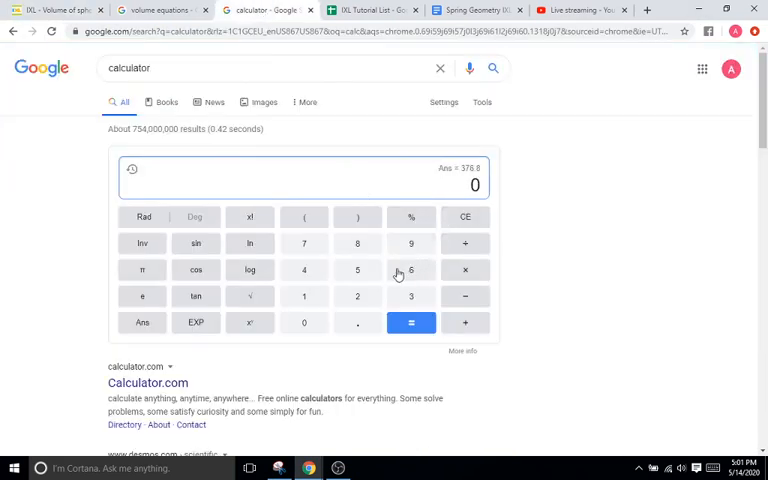
mouse_move(397, 273)
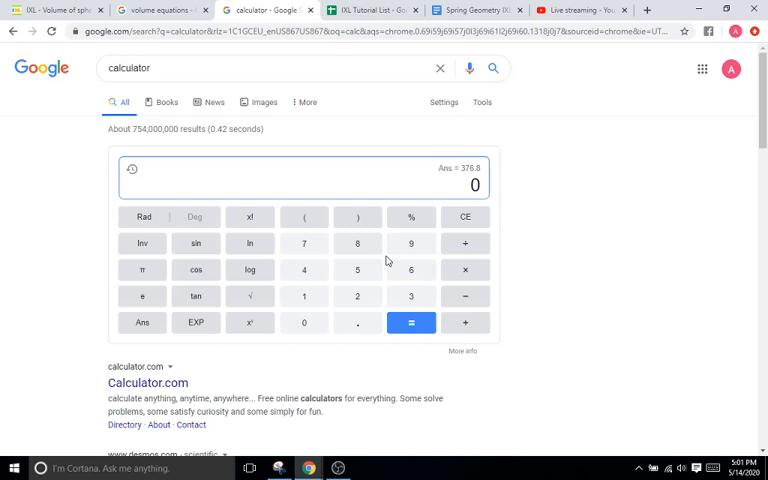
- Compute 8 × 8 × 8 × 3.14 × 4 ÷ 3 on the Google calculator
left_click(464, 270)
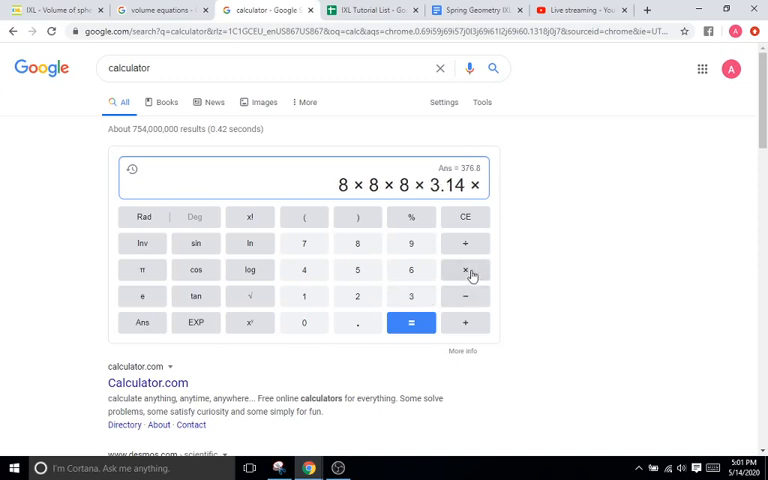
left_click(464, 243)
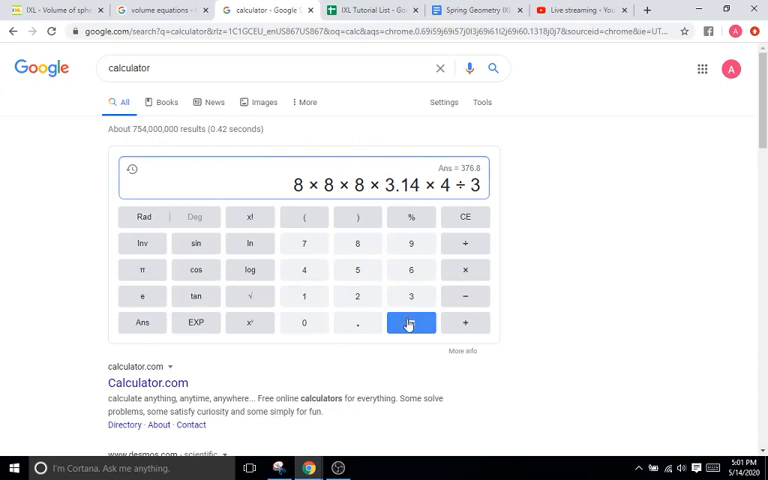
left_click(411, 322)
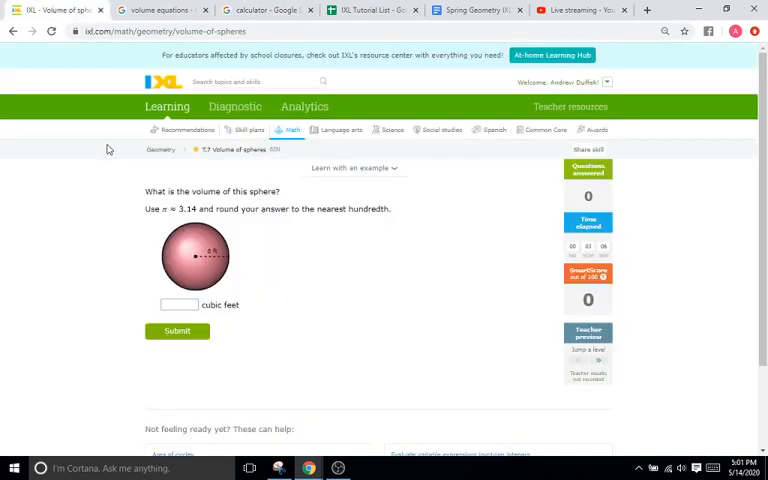
mouse_move(394, 201)
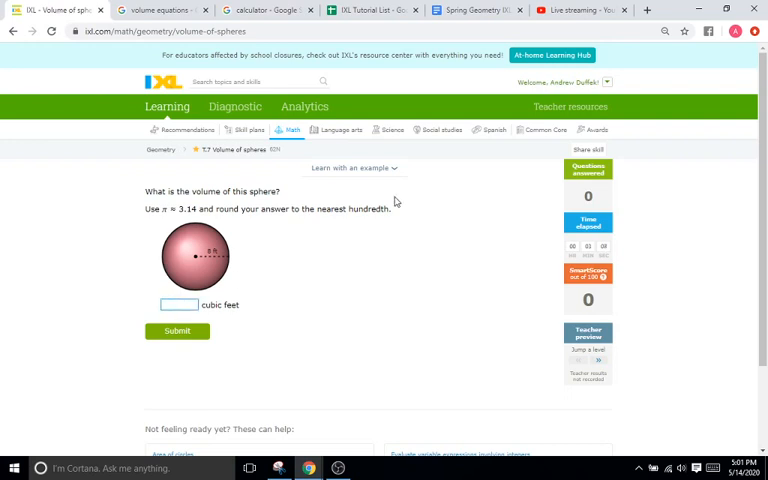
- Submit 2143.57 cubic feet for the 8 ft sphere and advance to the 5 cm question
type("2143.57")
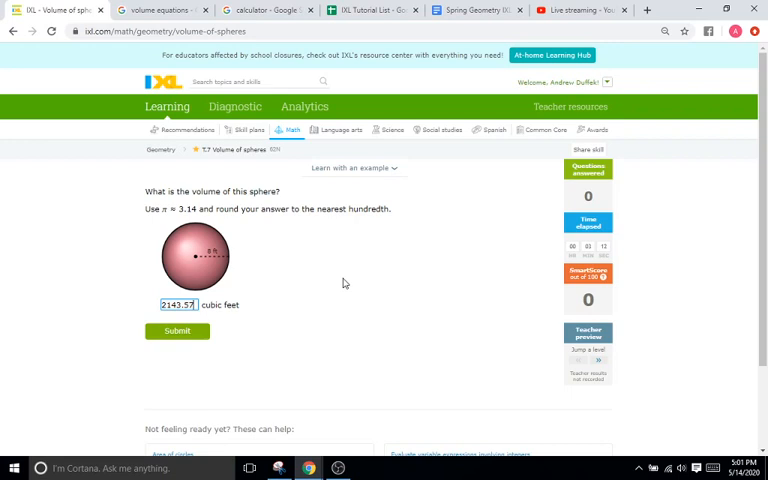
left_click(177, 331)
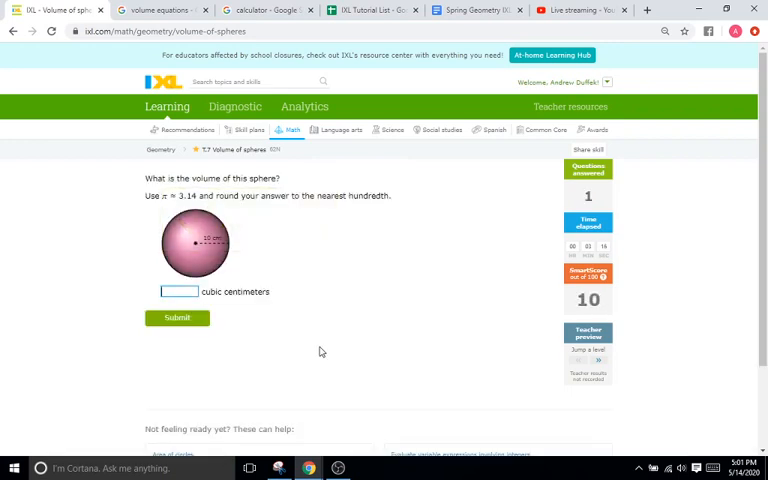
mouse_move(210, 250)
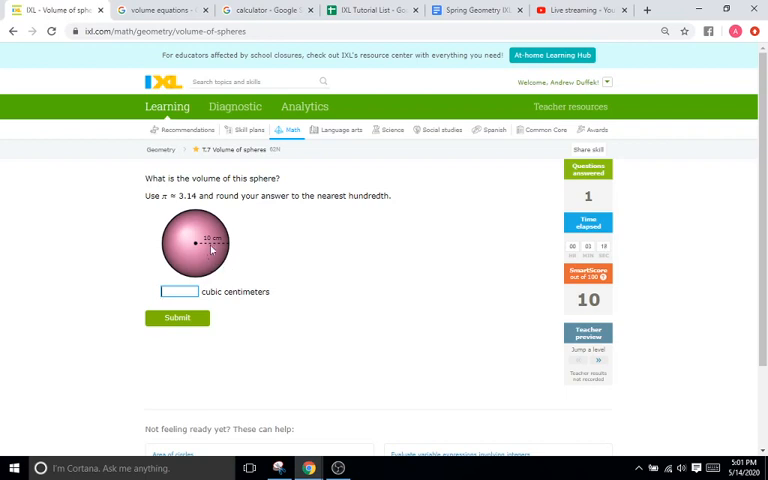
left_click(177, 317)
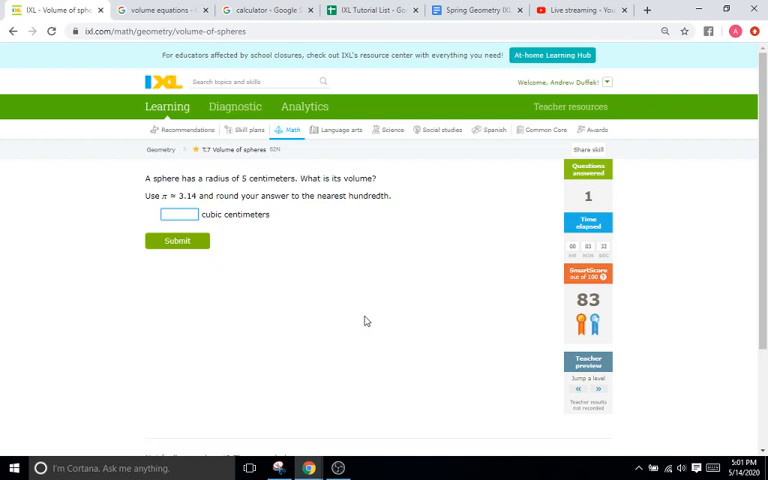
mouse_move(484, 288)
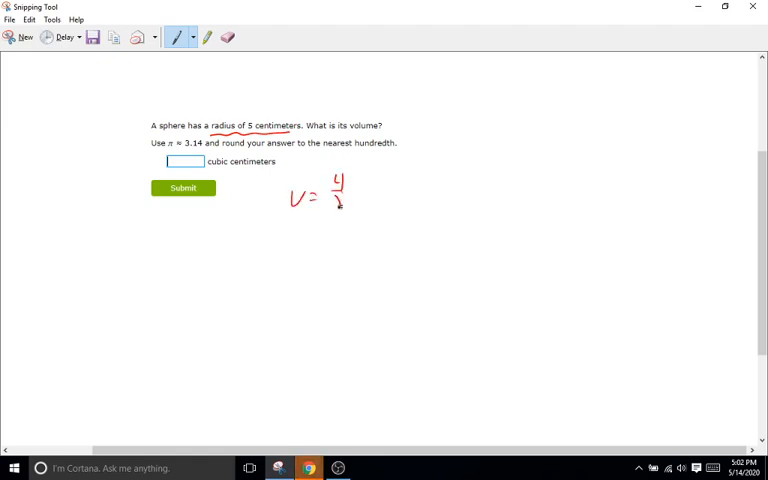
- Write V = 4/3 πr³ and begin the 4/3 × 3.14 × substitution for the 5 cm sphere
left_click_drag(360, 185, 375, 190)
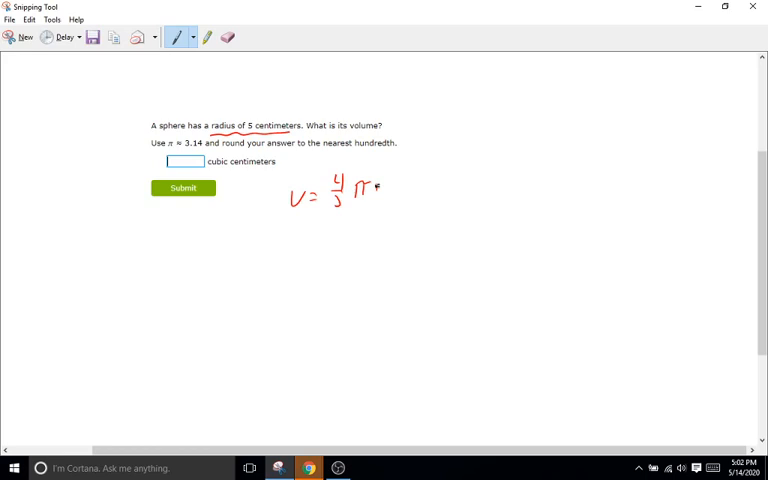
left_click_drag(360, 185, 390, 180)
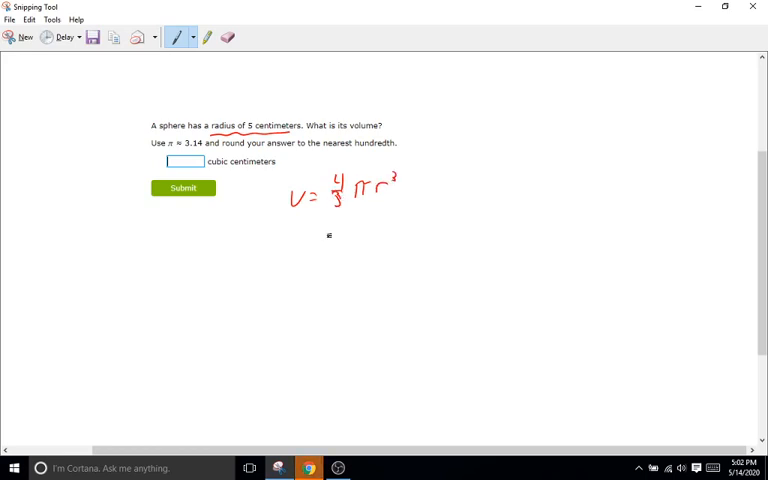
left_click_drag(310, 245, 345, 250)
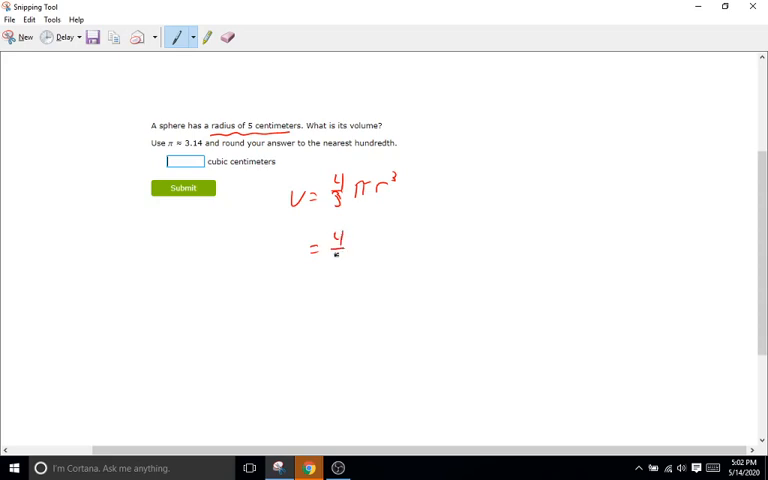
left_click_drag(338, 245, 375, 245)
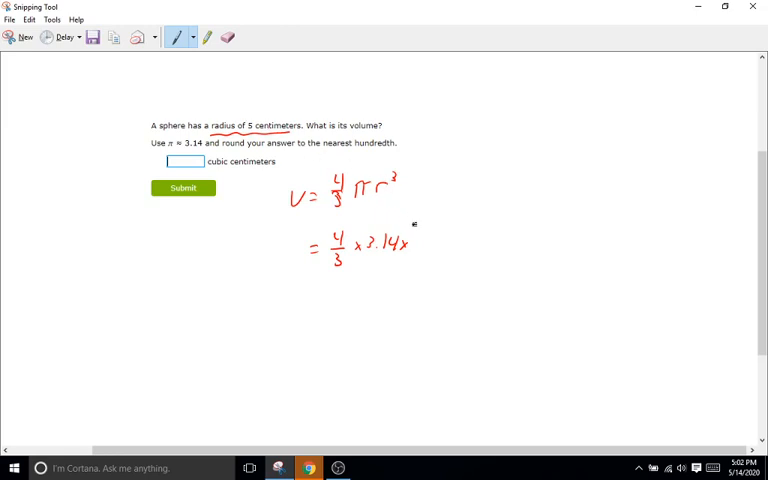
left_click_drag(425, 235, 425, 255)
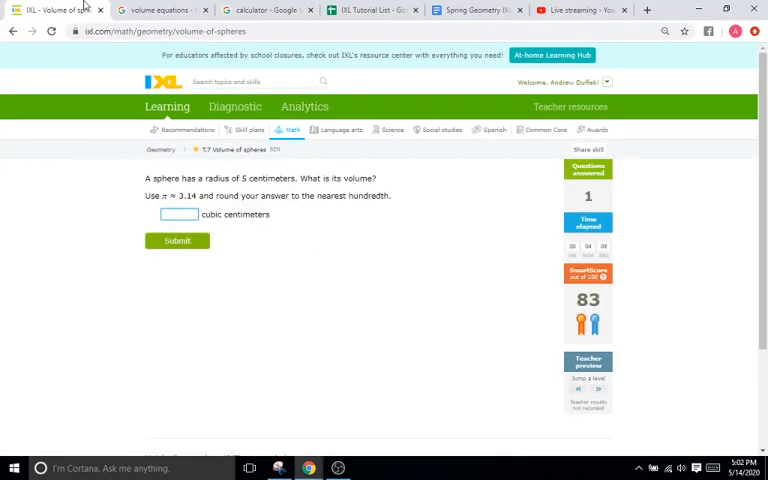
- Enter 5 × 5 × 5 × 3.14 and the rest of the formula into the Google calculator
left_click(262, 10)
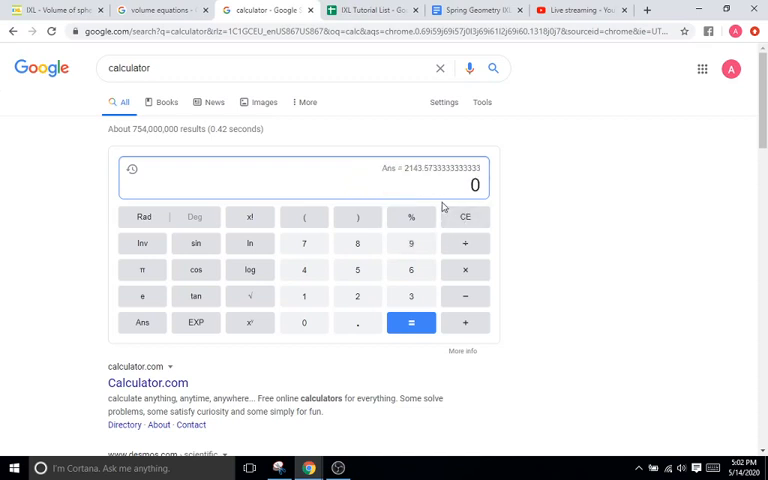
left_click(357, 270)
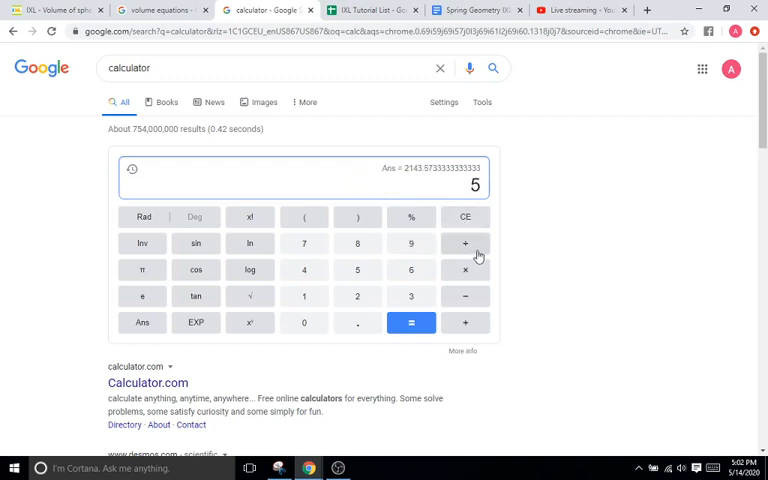
left_click(464, 270)
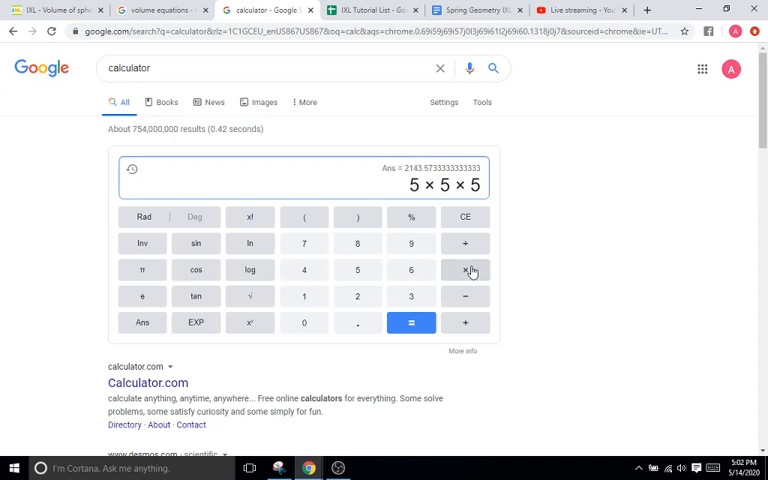
left_click(464, 269)
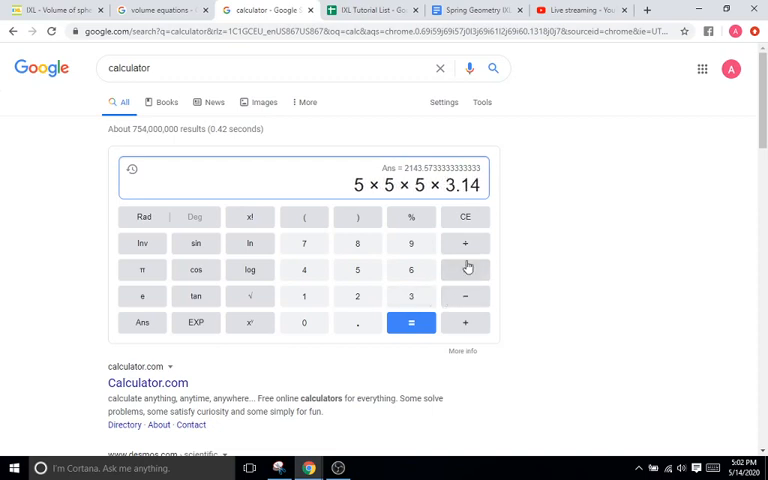
left_click(464, 322)
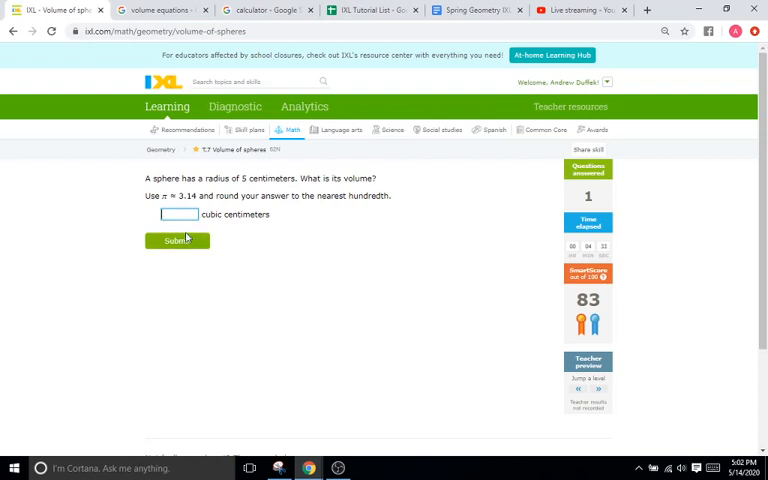
- Submit the 5 cm radius answer and load the 8 cm diameter question
left_click(172, 241)
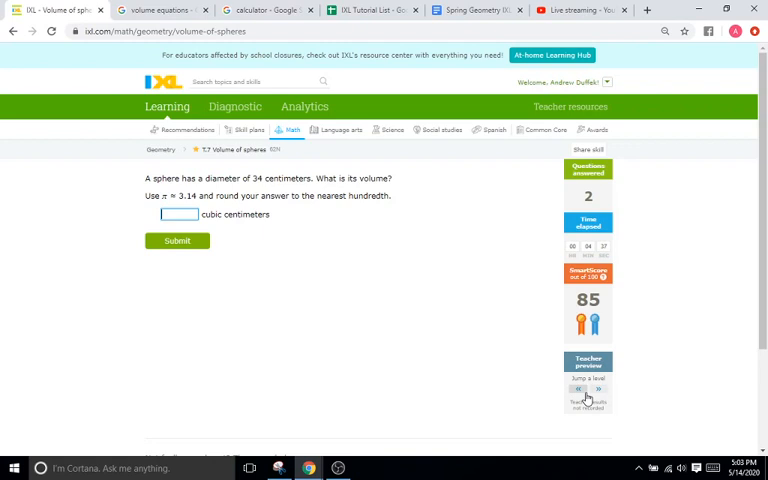
left_click(176, 240)
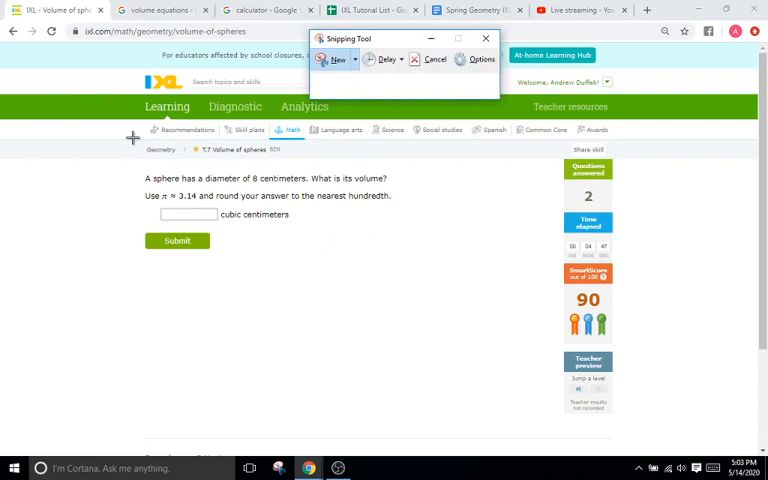
- Snip the 8 cm diameter question and annotate V = 4/3 πr³, 3.14, and a radius-4 sphere sketch
left_click(337, 60)
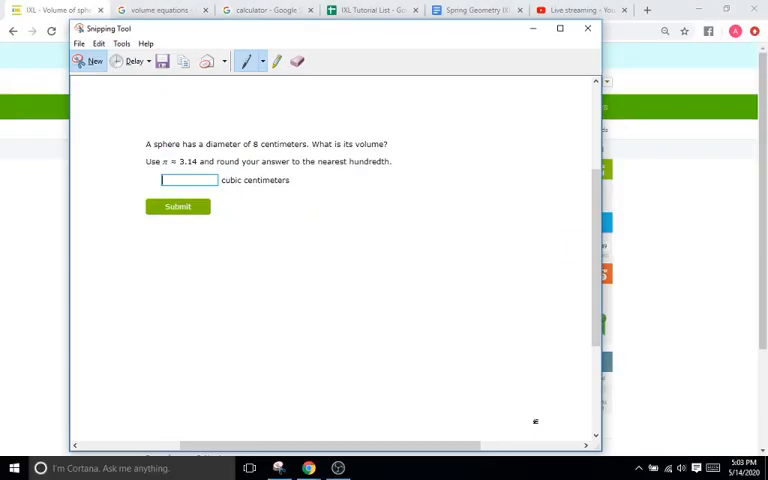
left_click(560, 28)
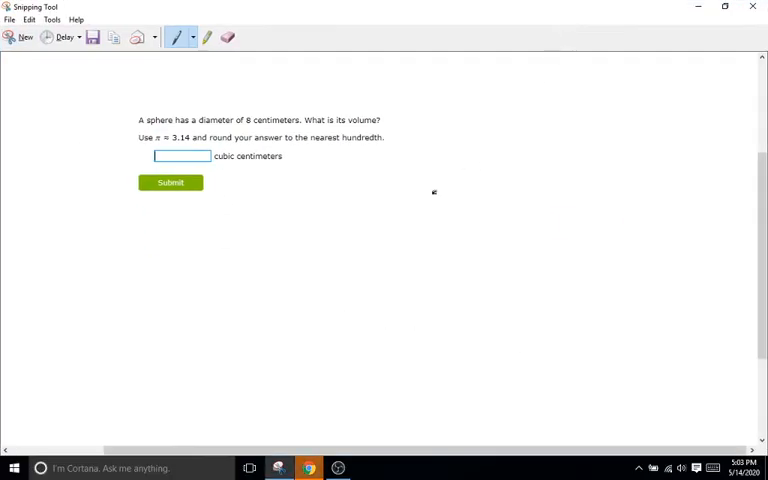
mouse_move(404, 225)
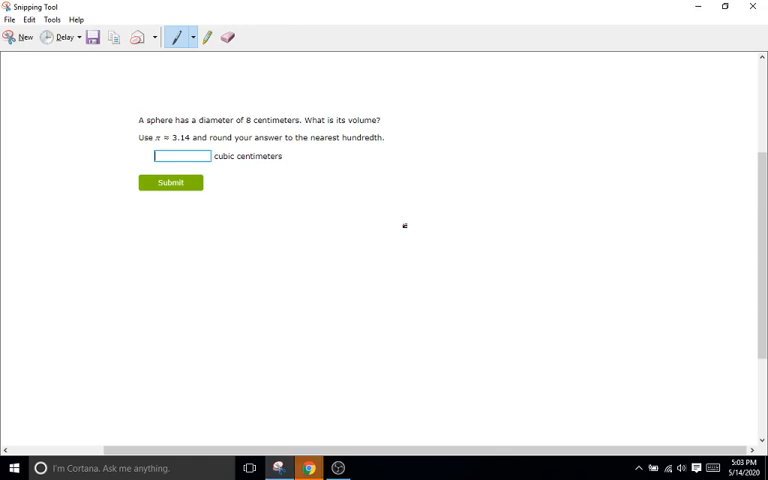
left_click_drag(305, 185, 323, 202)
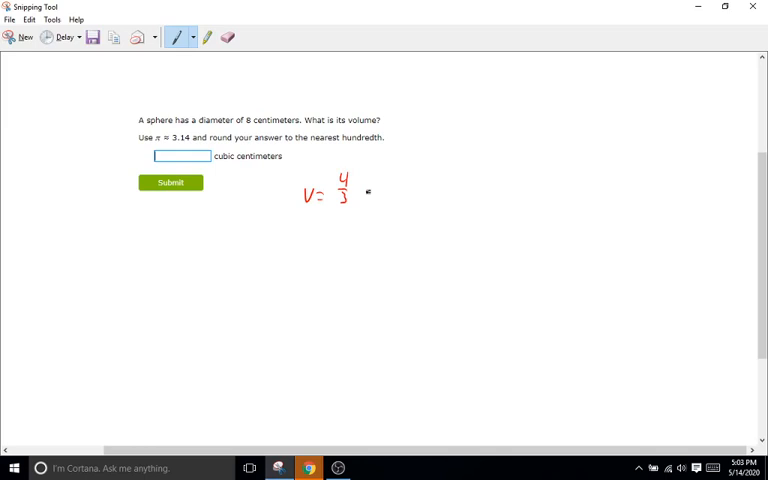
left_click_drag(355, 180, 365, 190)
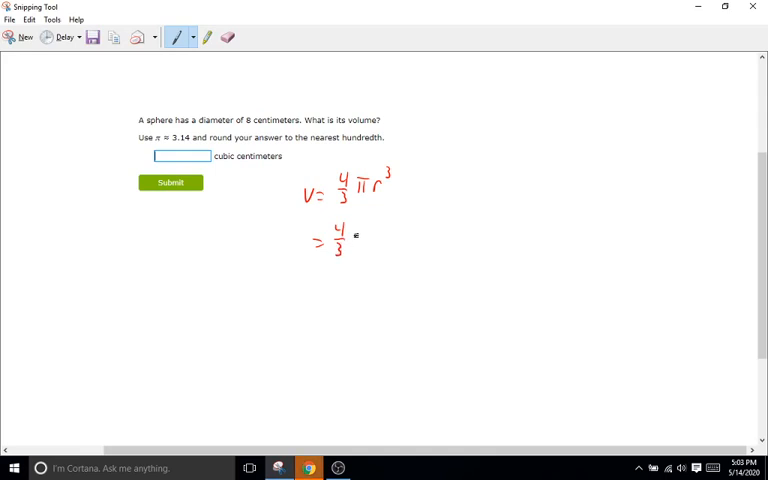
left_click_drag(358, 235, 392, 235)
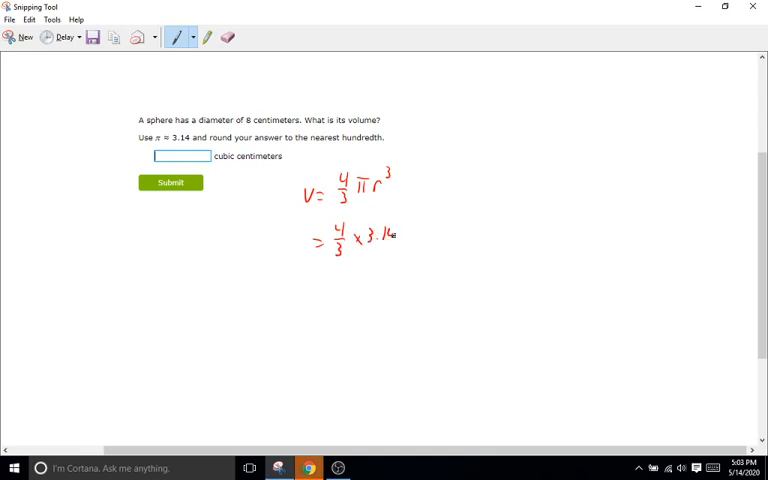
mouse_move(409, 238)
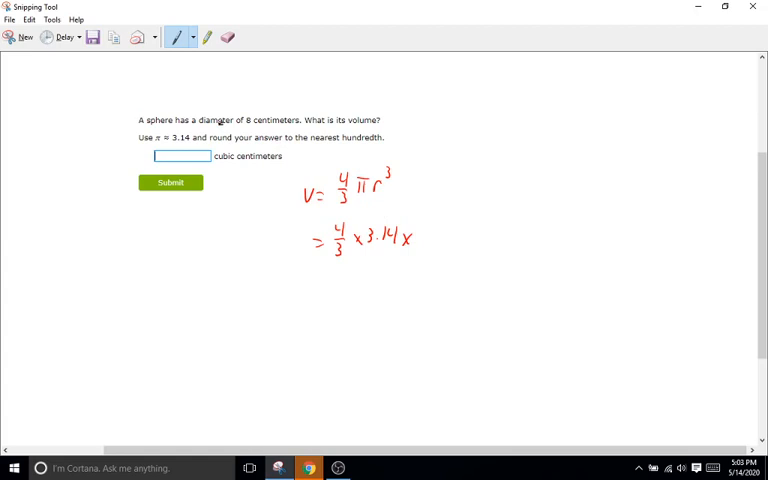
left_click_drag(305, 70, 330, 95)
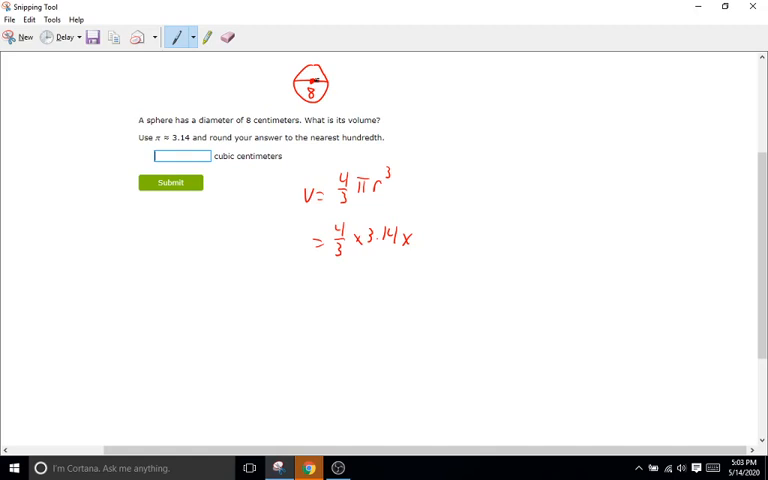
mouse_move(322, 78)
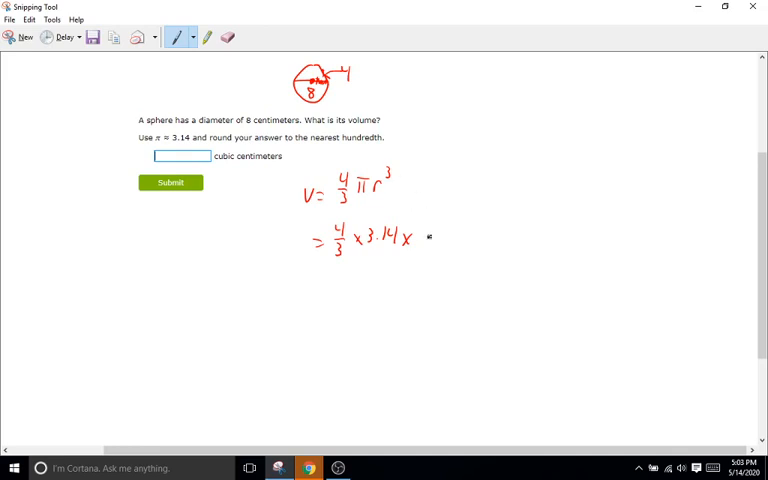
left_click_drag(428, 228, 432, 240)
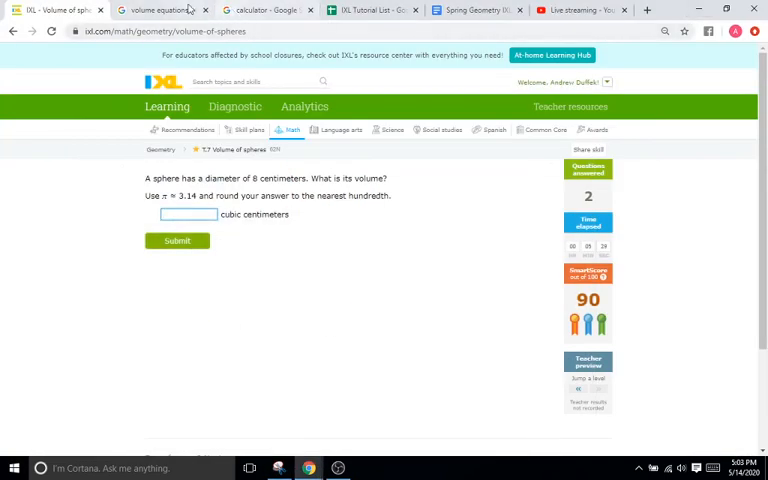
- Compute 4 × 4 × 4 × 3.14 × 4 ÷ 3 = 267.9466667, removing a stray plus sign
left_click(263, 10)
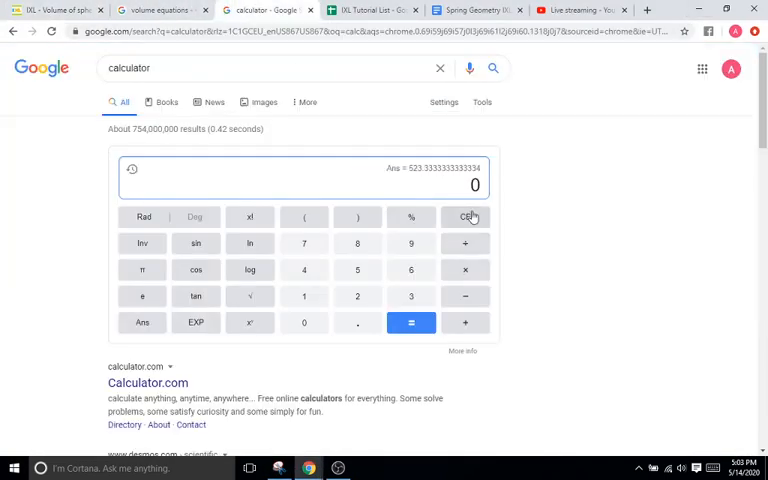
left_click(464, 269)
type("4 × 4 × 4 × 3.14")
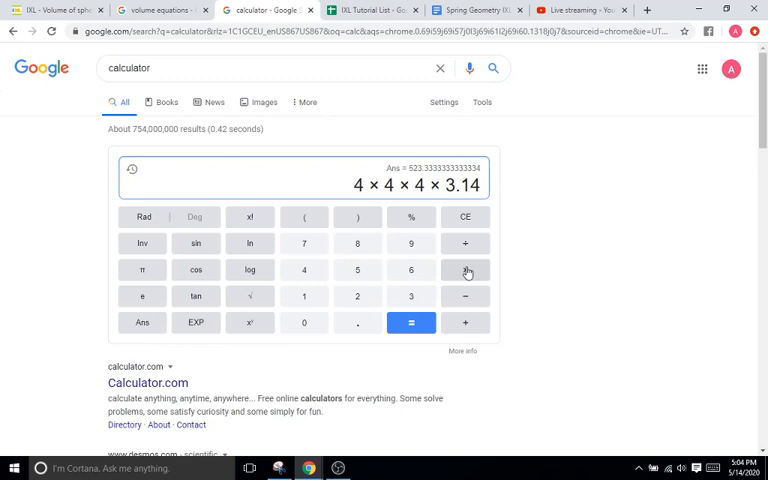
left_click(303, 270)
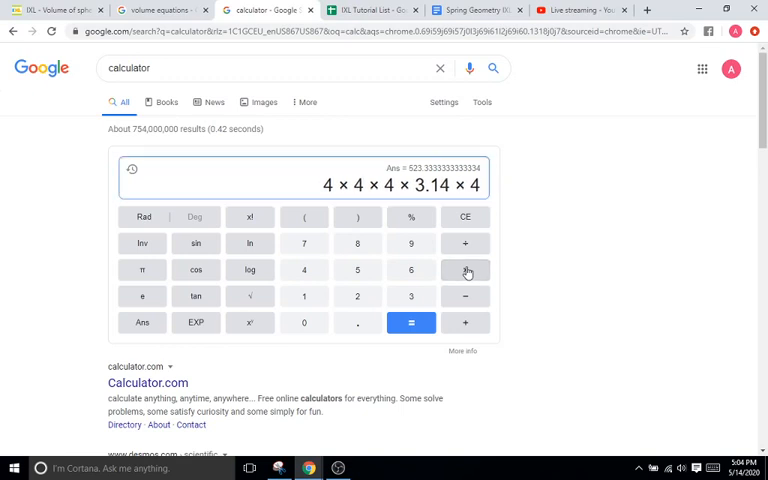
left_click(464, 270)
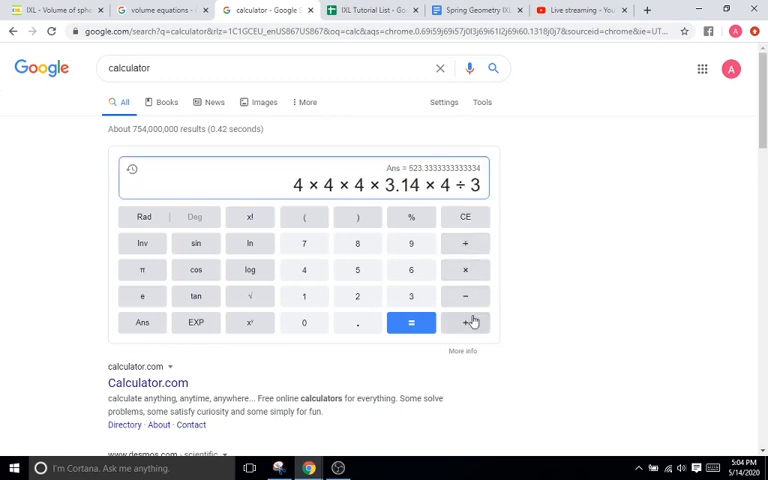
left_click(464, 322)
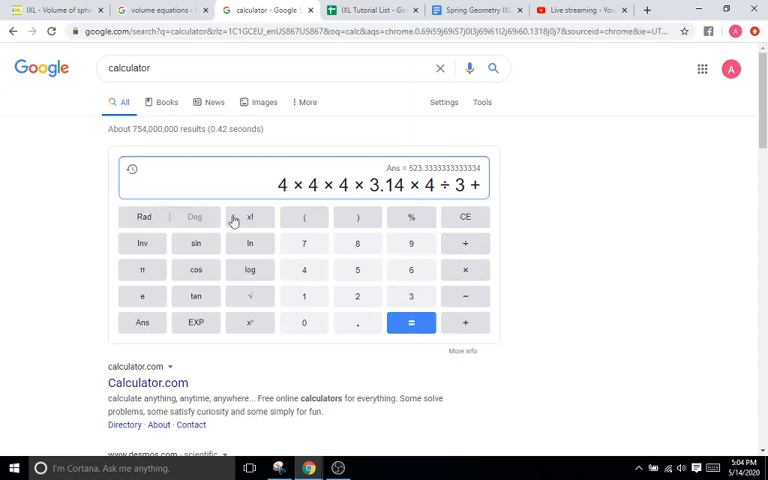
left_click(410, 322)
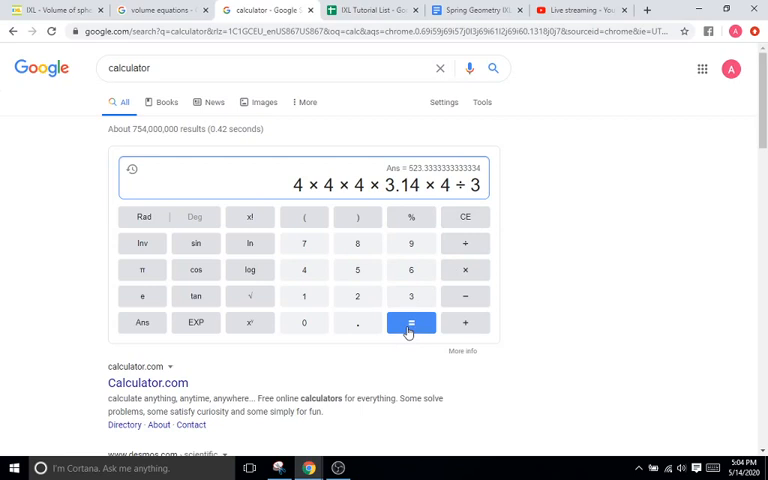
left_click(411, 322)
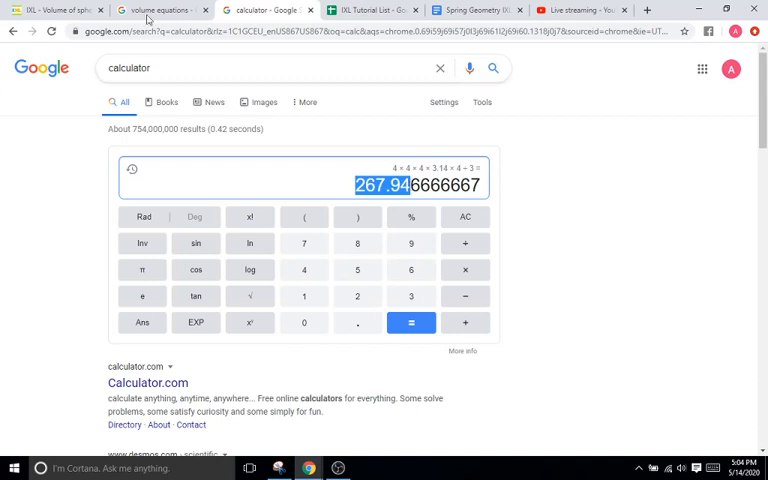
left_click(55, 9)
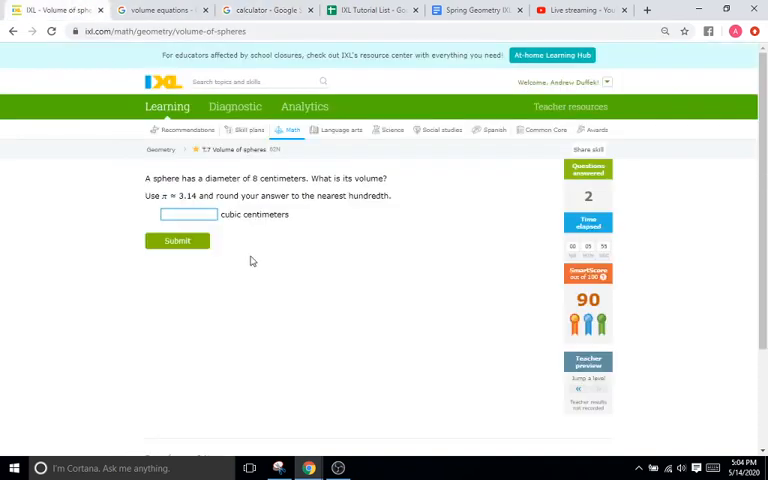
- Enter and submit 267.95 cubic centimeters for the 8 cm diameter sphere
type("267.95")
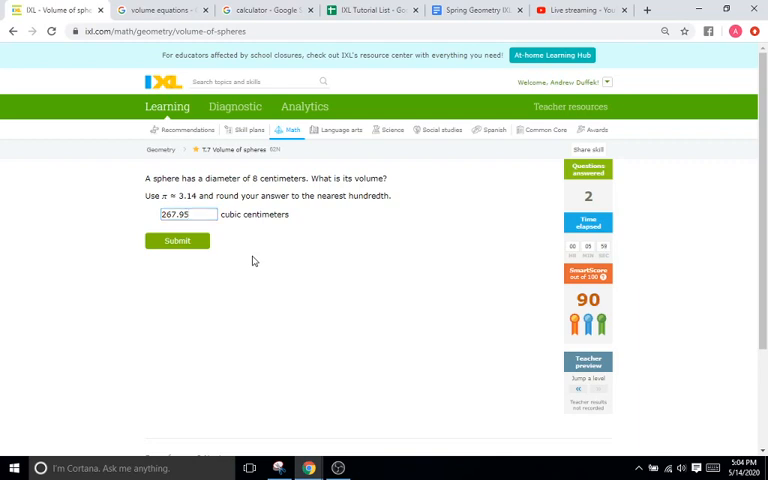
left_click(176, 240)
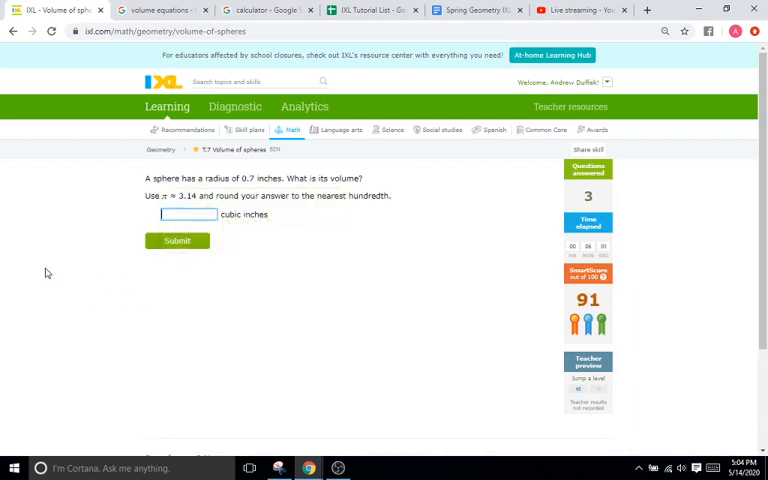